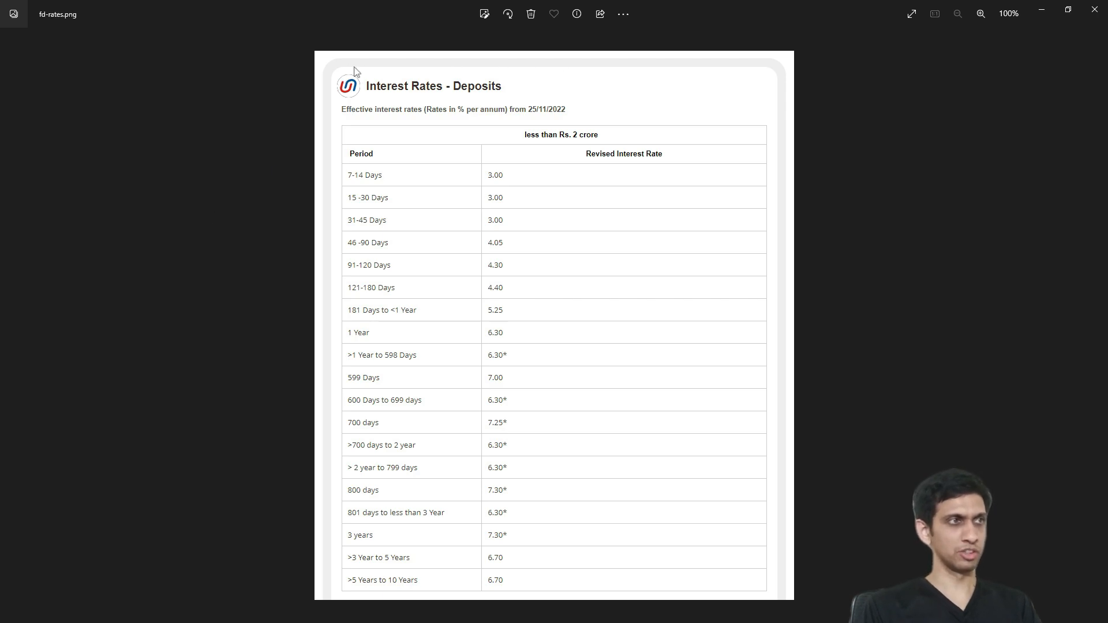
mouse_move(700, 72)
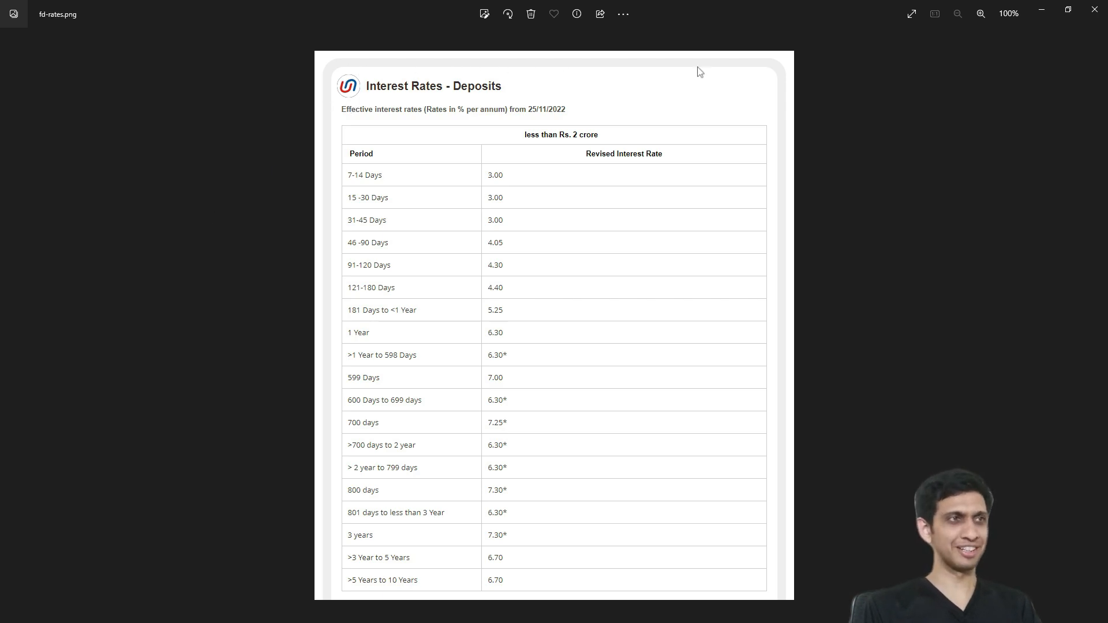
mouse_move(334, 188)
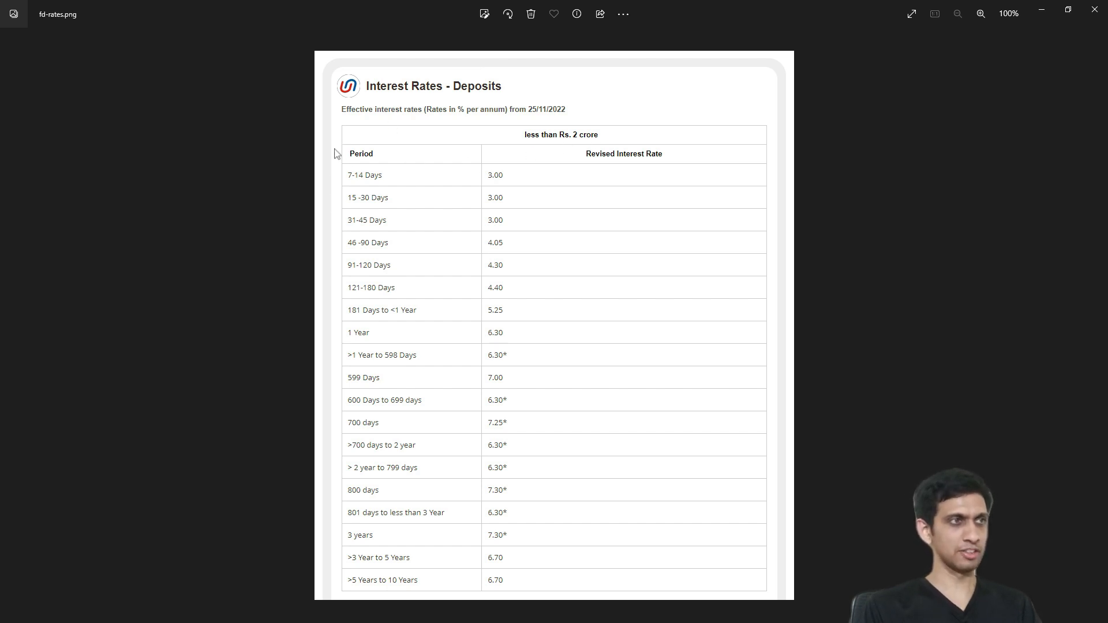
mouse_move(434, 161)
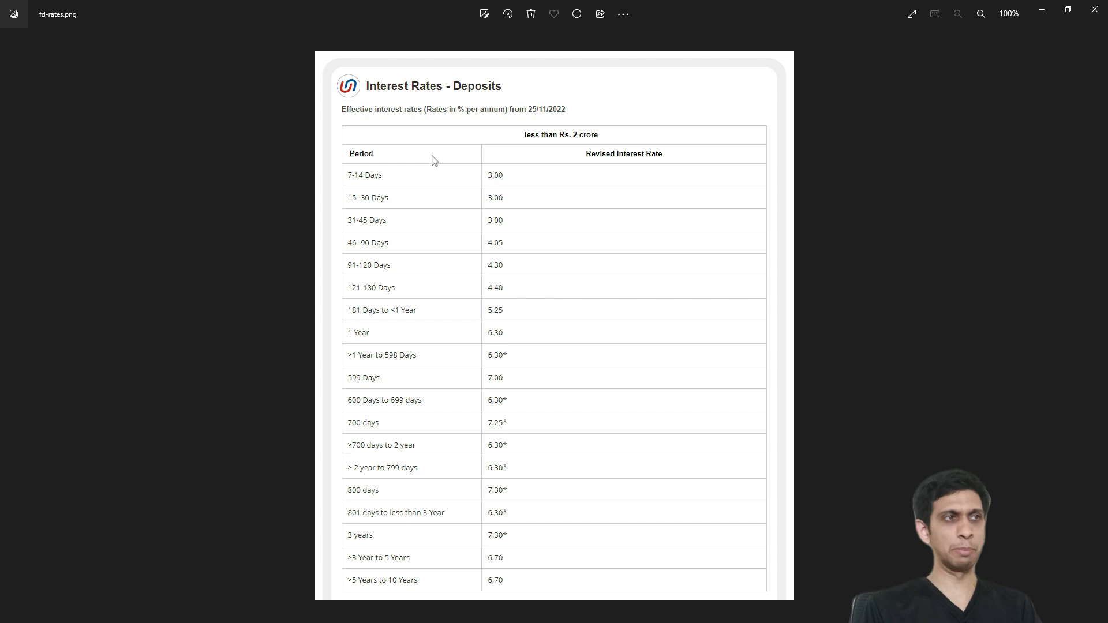
mouse_move(389, 195)
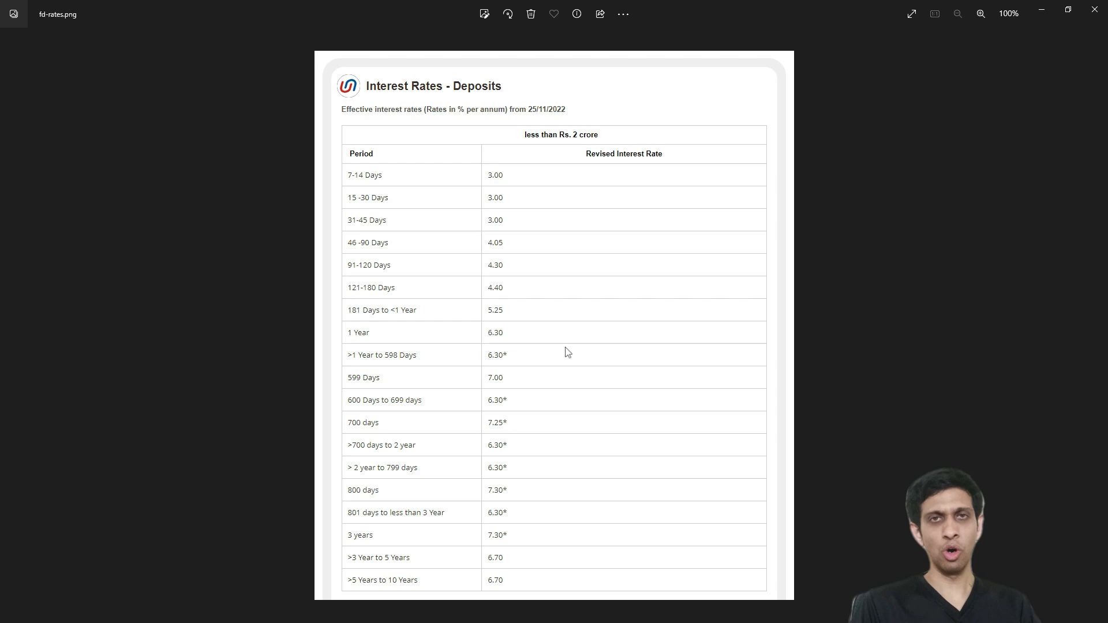
- Switch from the fd-rates.png image in Photos to the blank Book2 Excel workbook
click(41, 611)
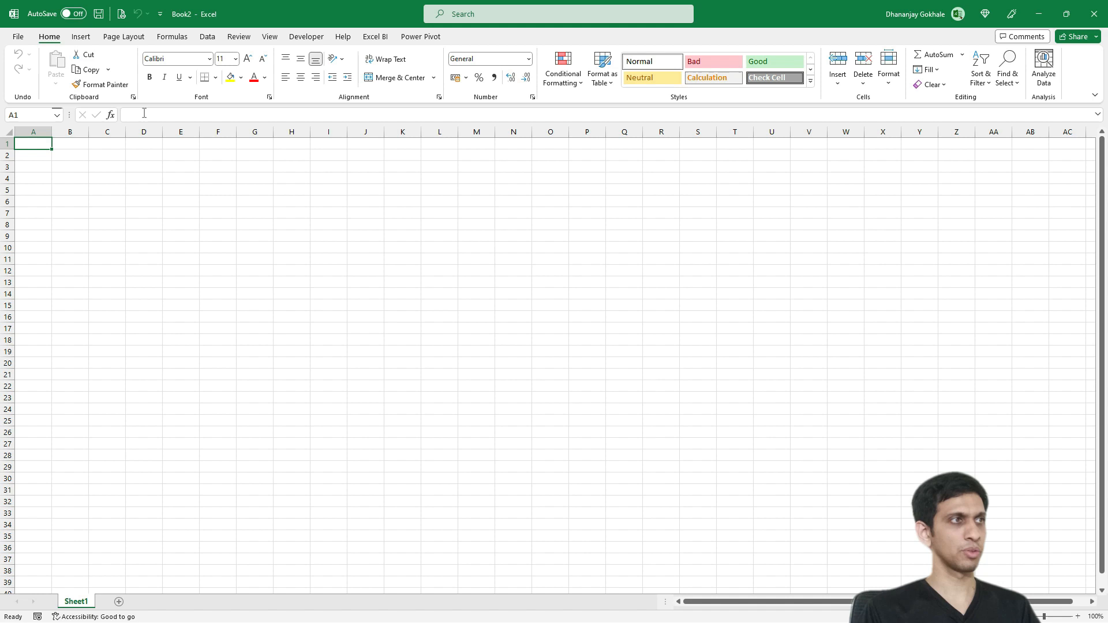
- Load fd-rates.png through Data > From Picture > Picture From File
click(207, 36)
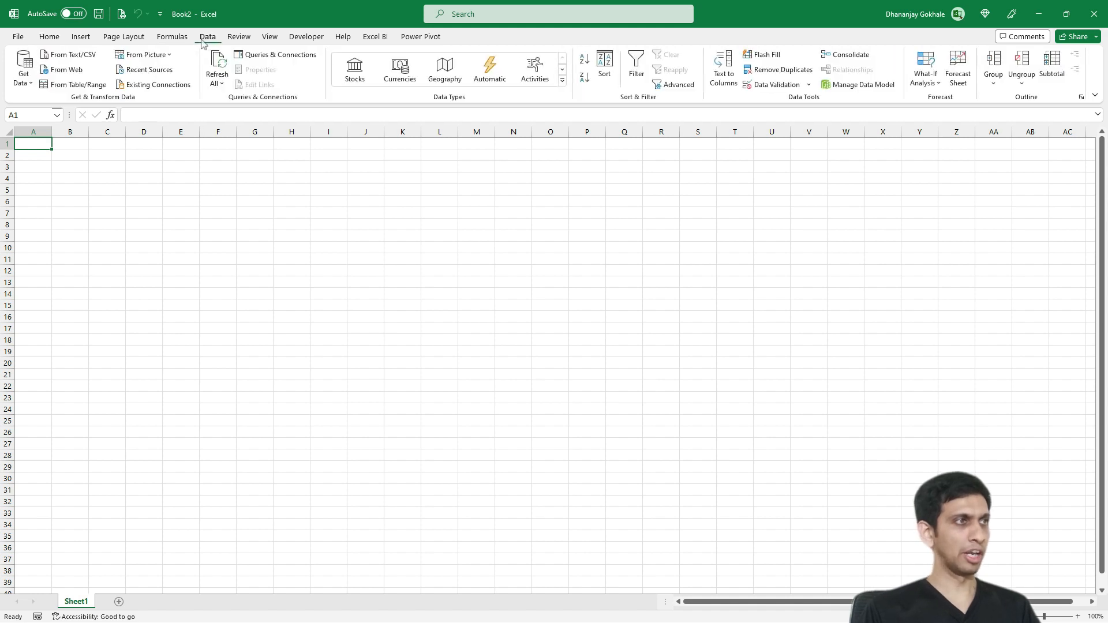
mouse_move(143, 54)
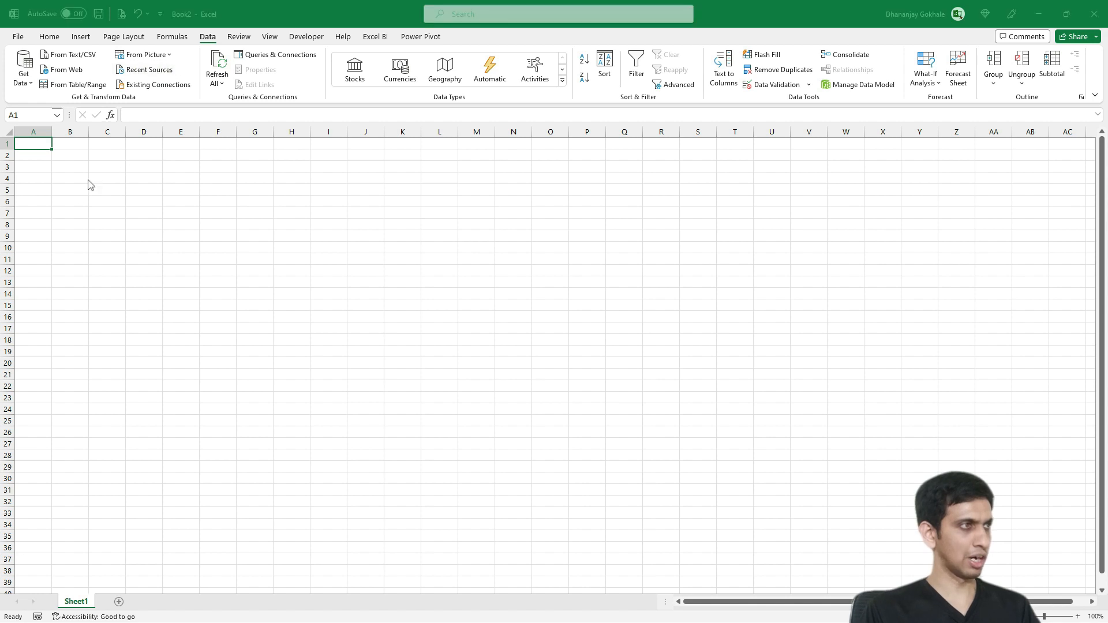
click(141, 54)
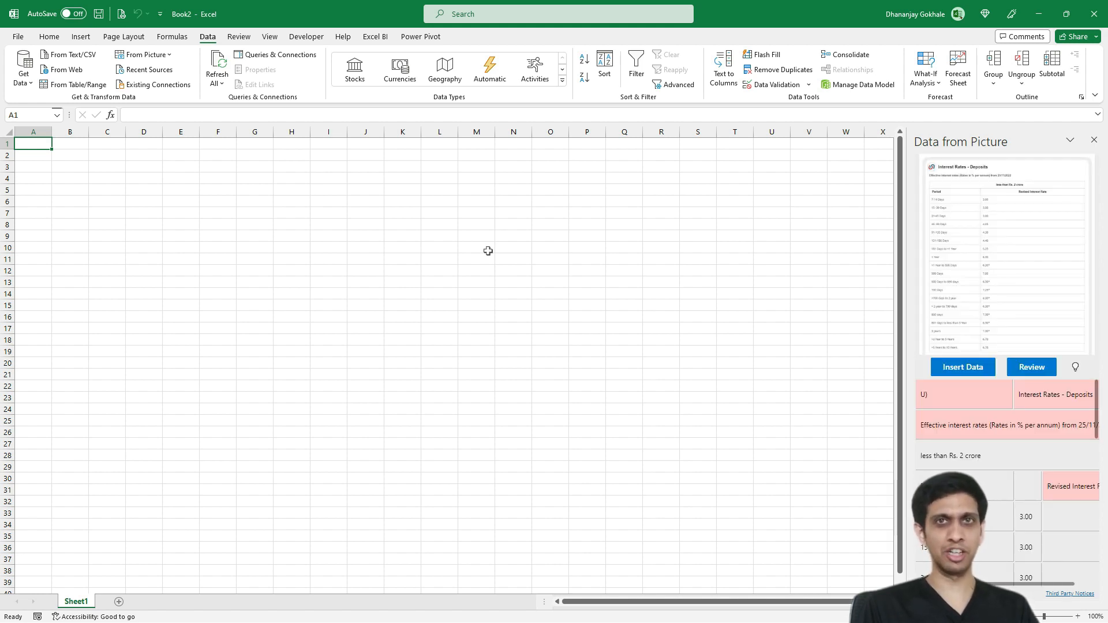
- Insert the extracted period and interest-rate table into the sheet, ignoring unreviewed items
scroll(down, 3)
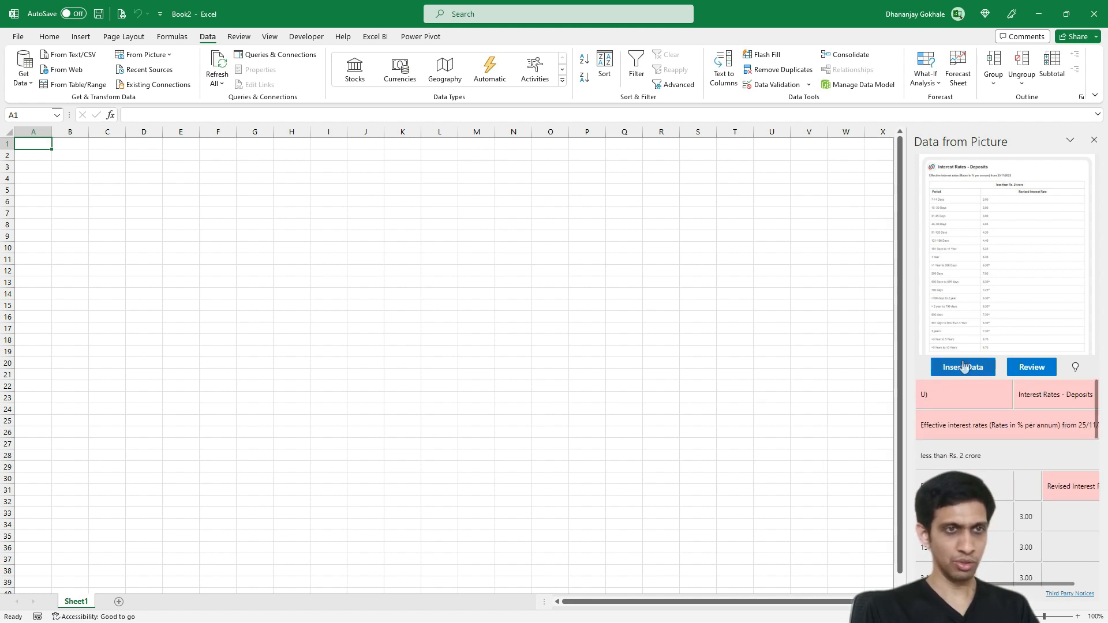
click(963, 367)
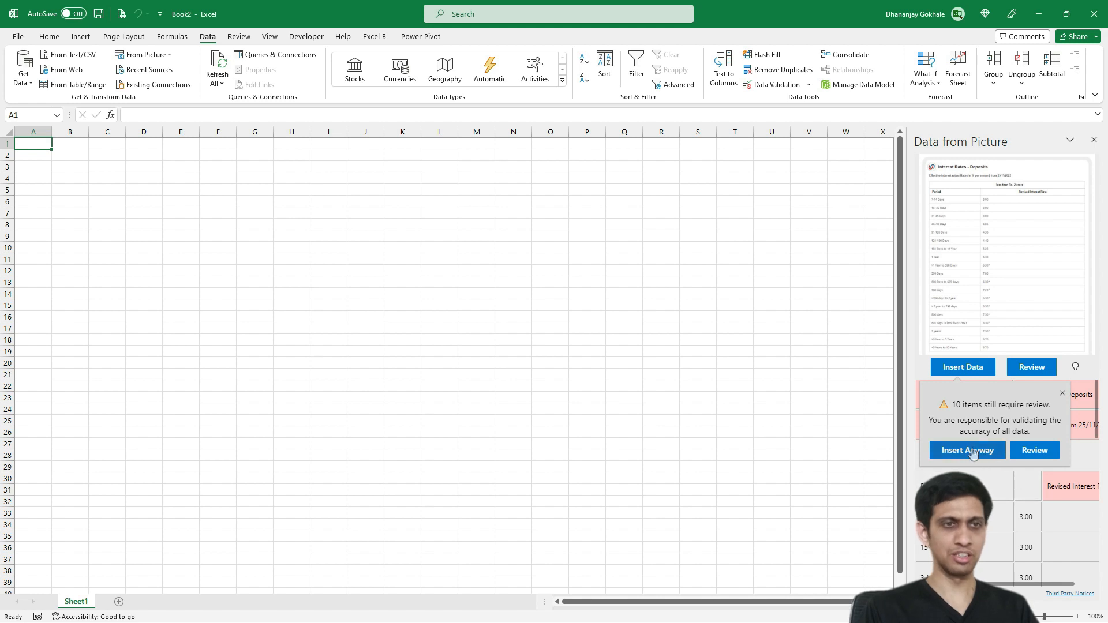
click(967, 450)
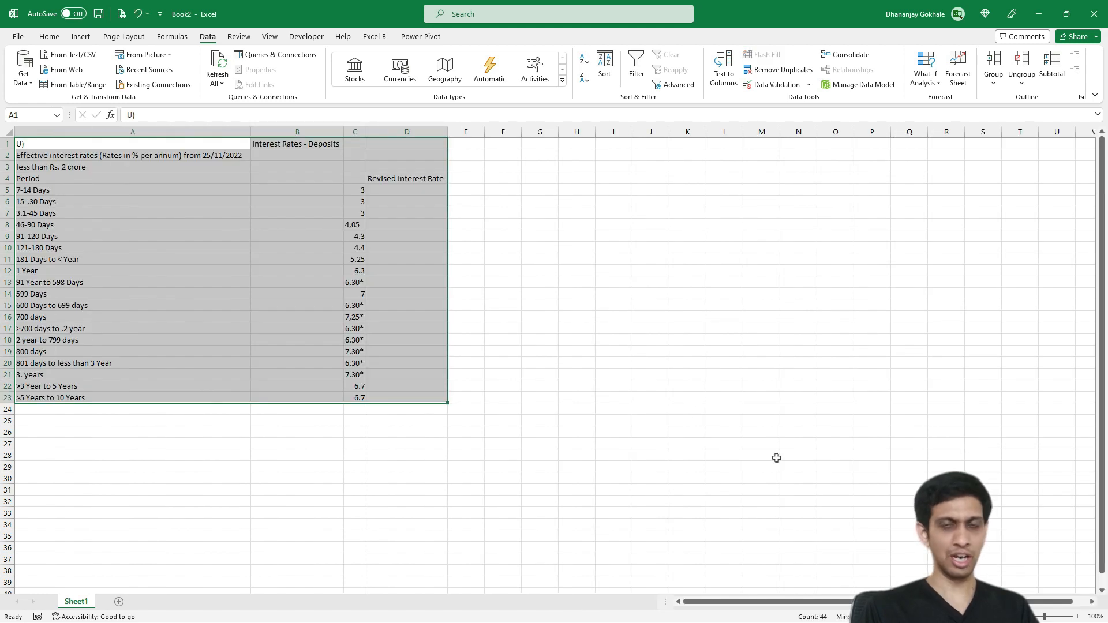
- Delete rows 1–3 and shift the Revised Interest Rate header over its values
click(132, 270)
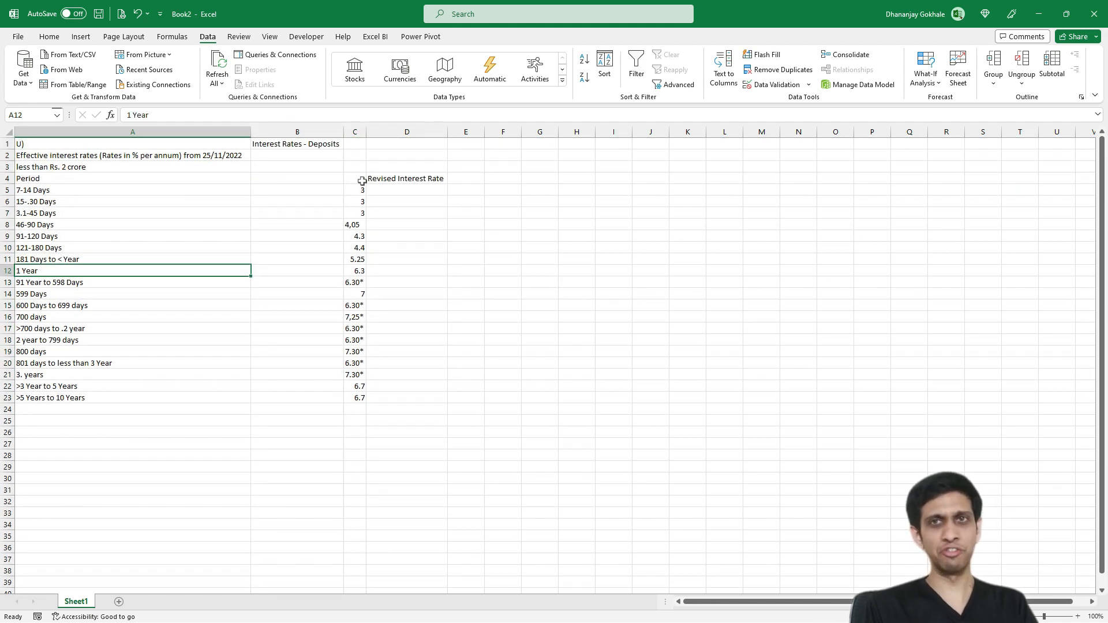
click(133, 144)
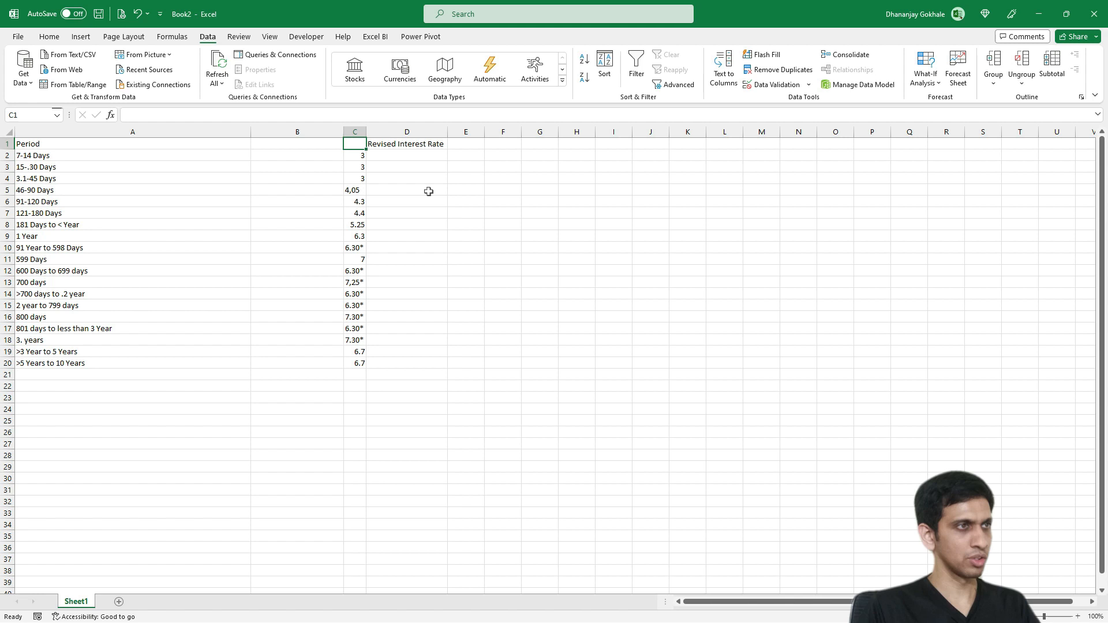
click(296, 144)
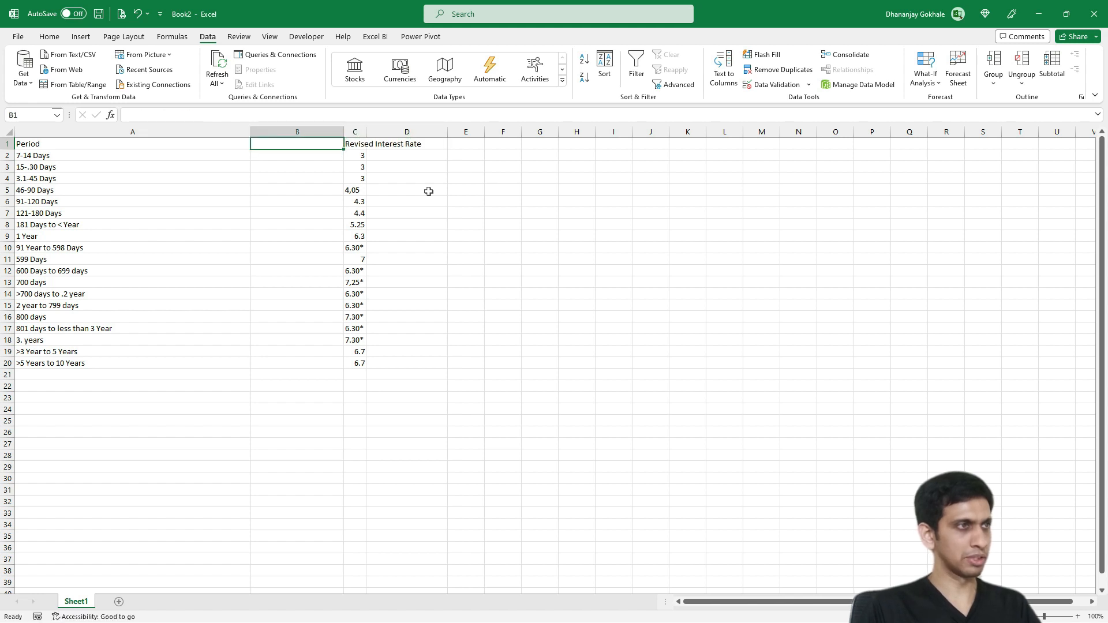
- Remove the empty column and resize the Period and Revised Interest Rate columns
click(262, 133)
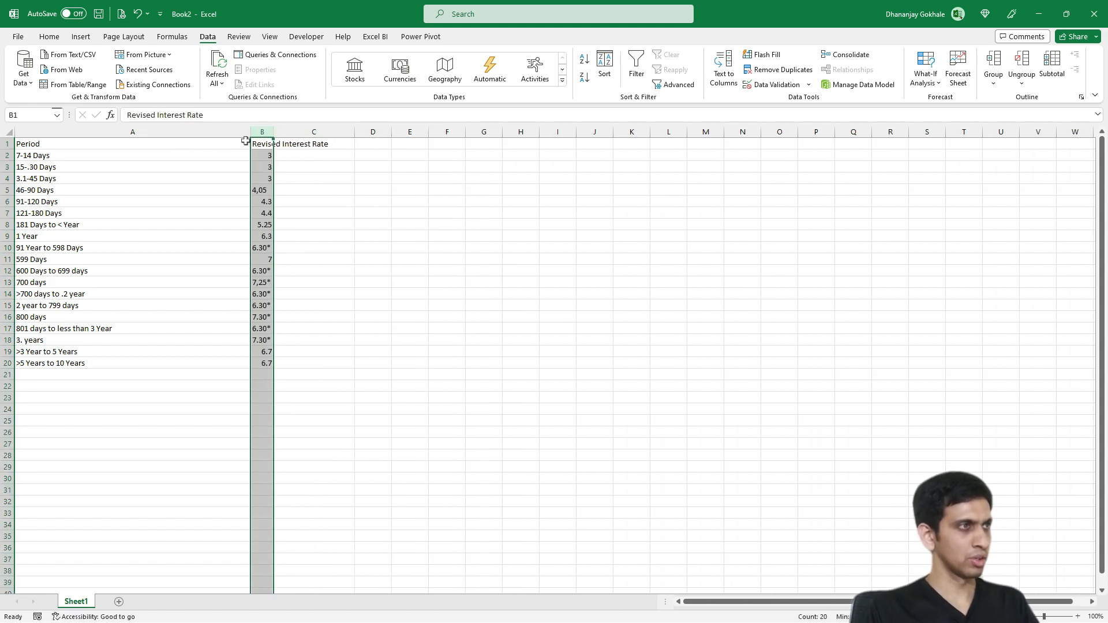
drag(249, 131, 144, 131)
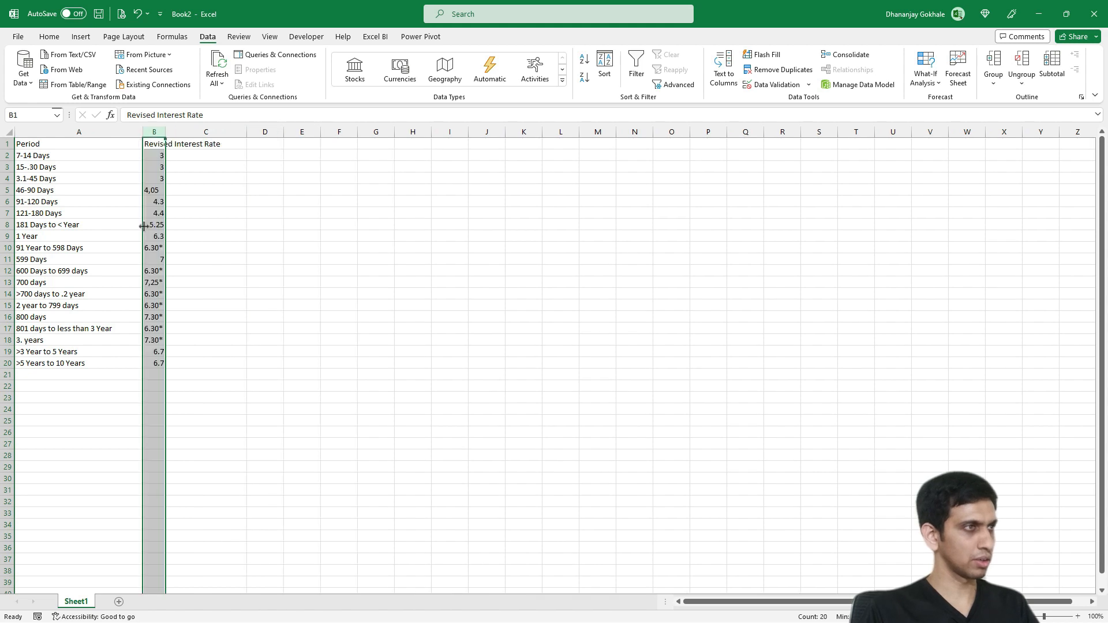
drag(164, 132, 210, 133)
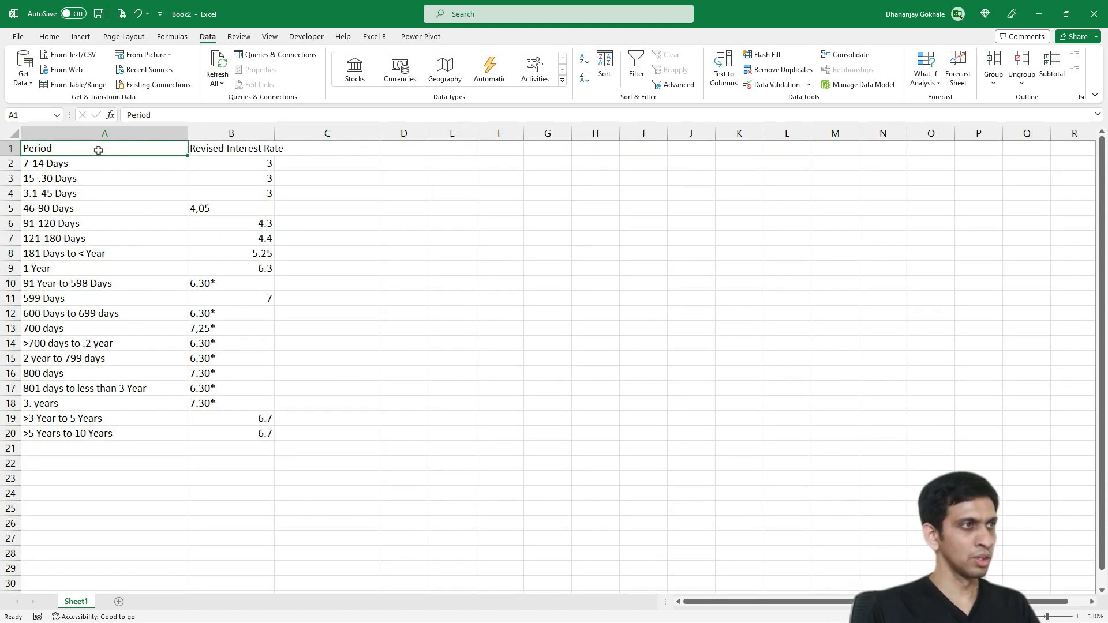
click(104, 179)
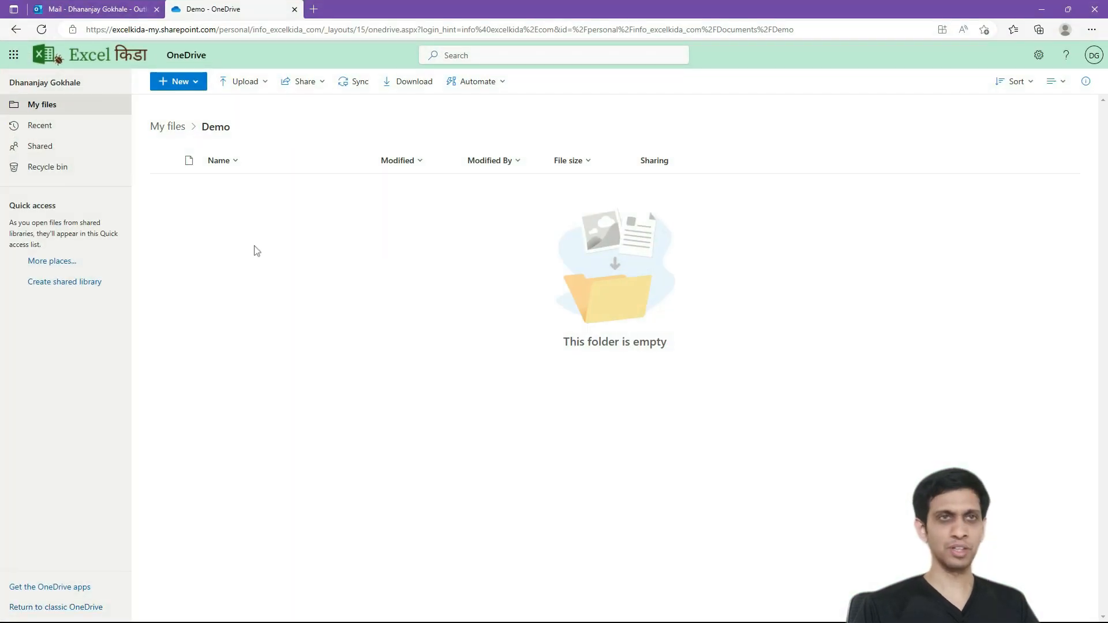
mouse_move(208, 150)
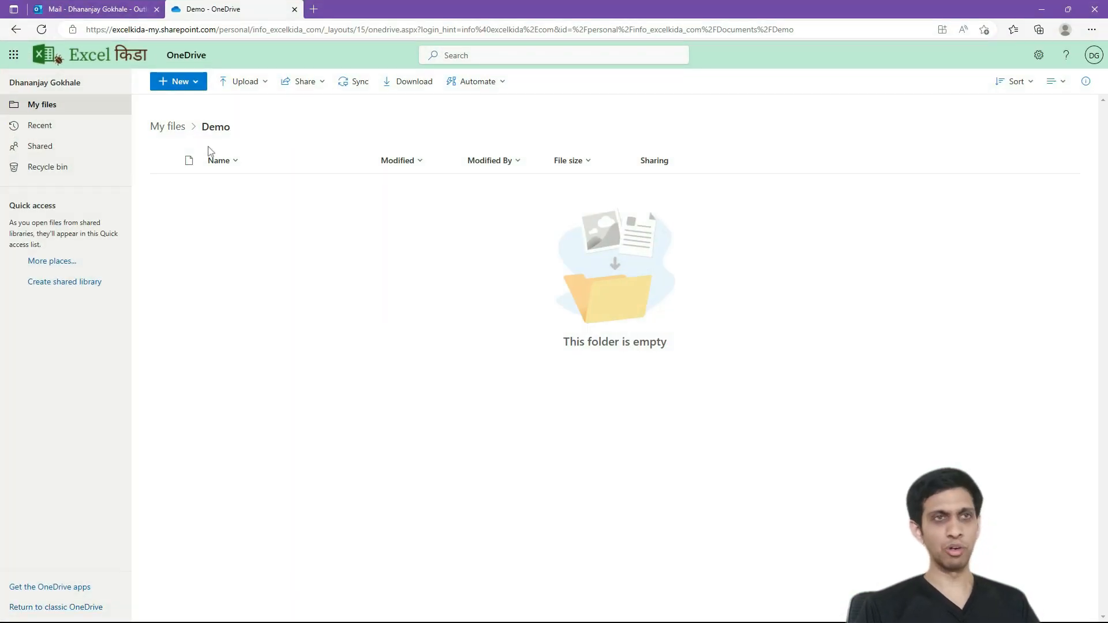
- Create a new Excel workbook from the New menu in the Demo folder
click(178, 81)
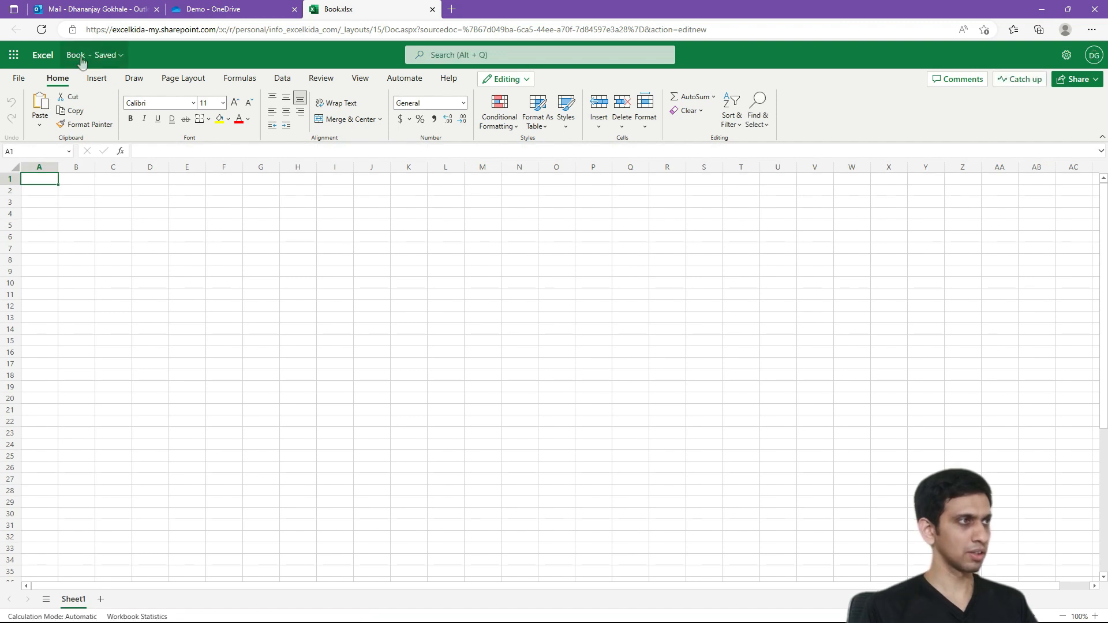
- Rename the workbook to 'FD Rates' and open Data > Data from Picture
click(75, 55)
text(FD Rates)
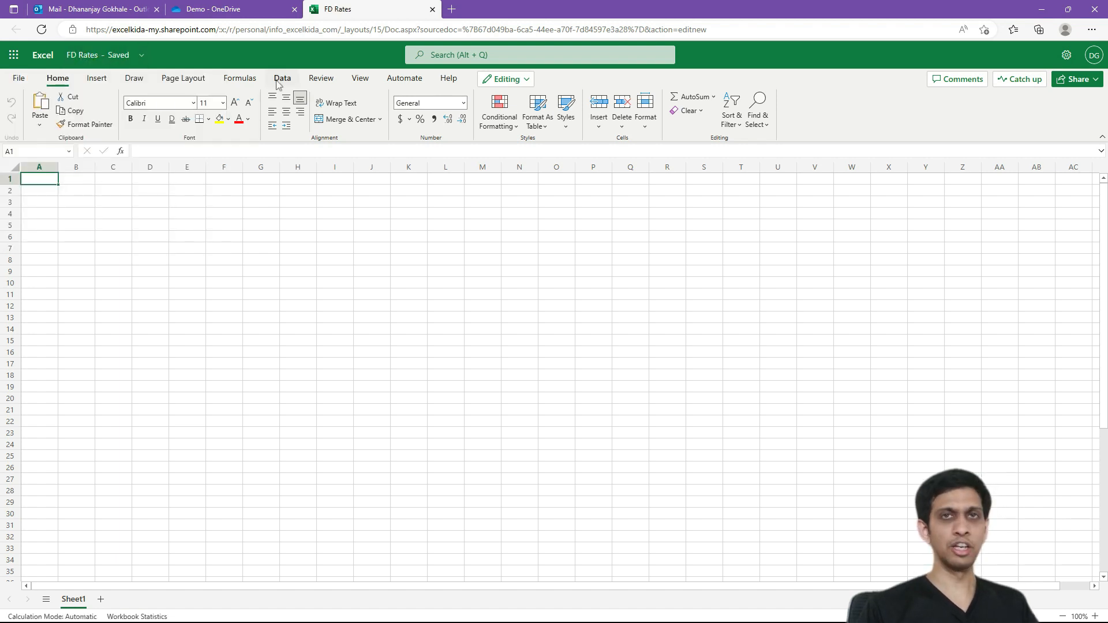
click(282, 78)
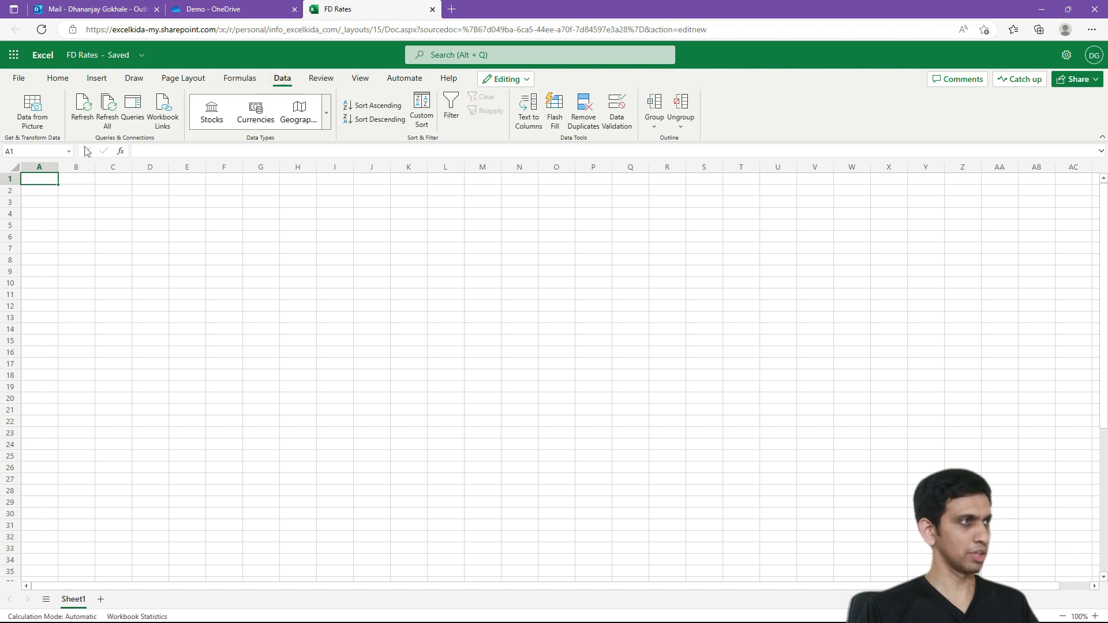
mouse_move(32, 109)
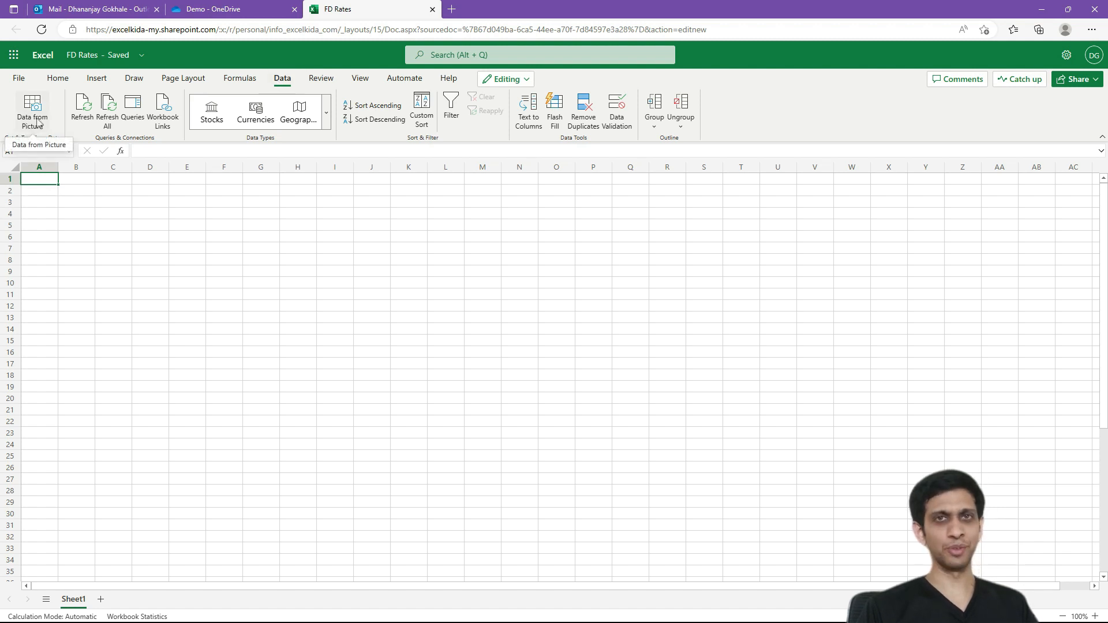
click(32, 113)
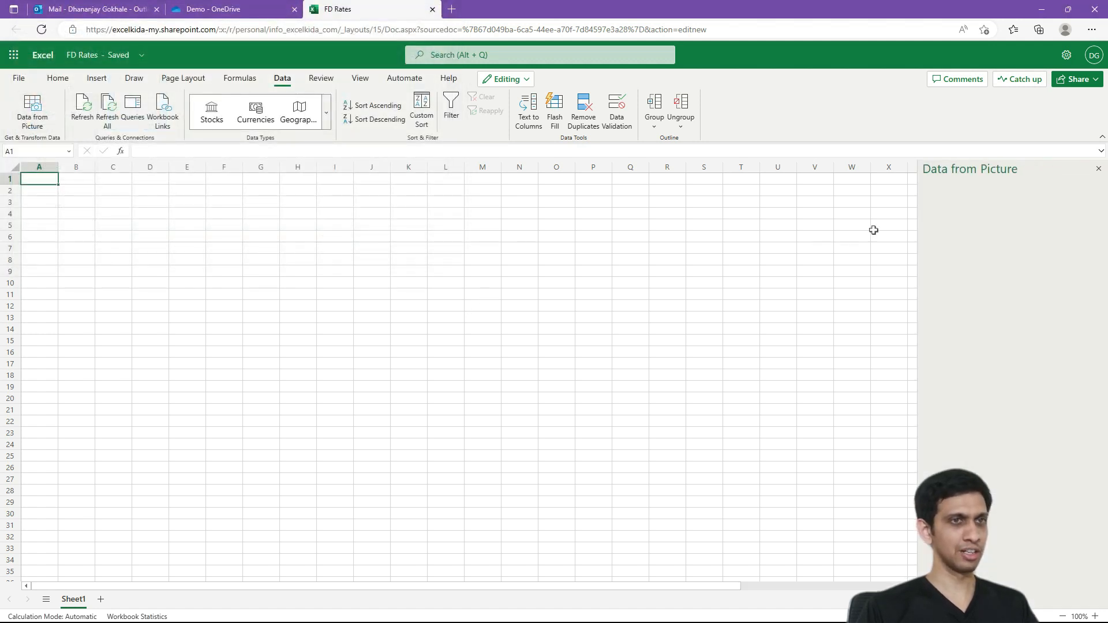
- Upload fd-rates.png and insert its extracted table anyway despite pending review items
click(32, 111)
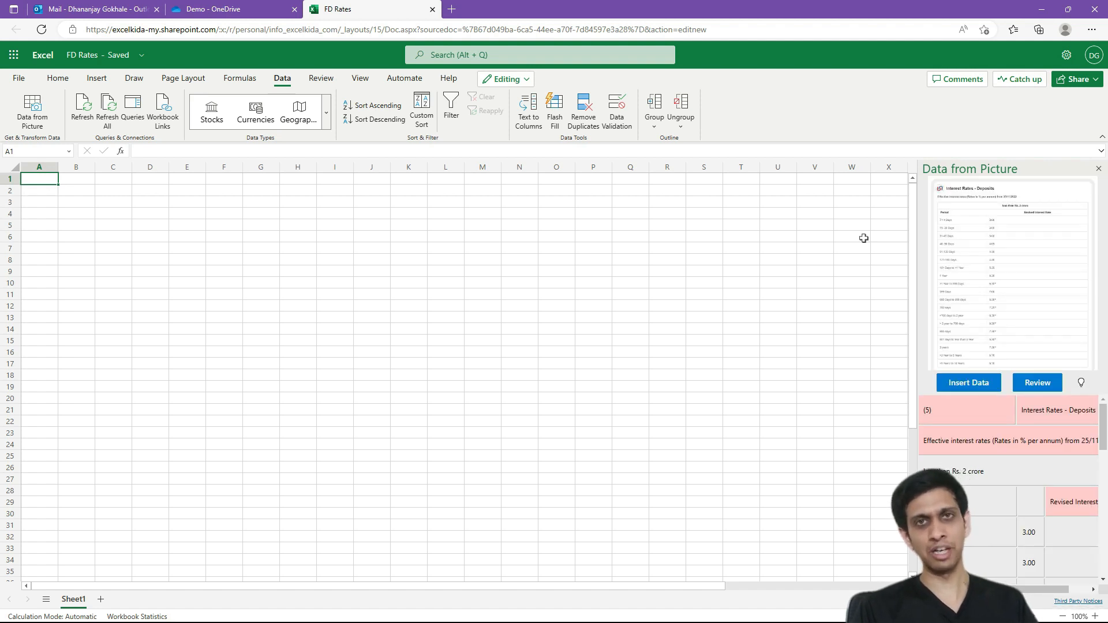
click(967, 382)
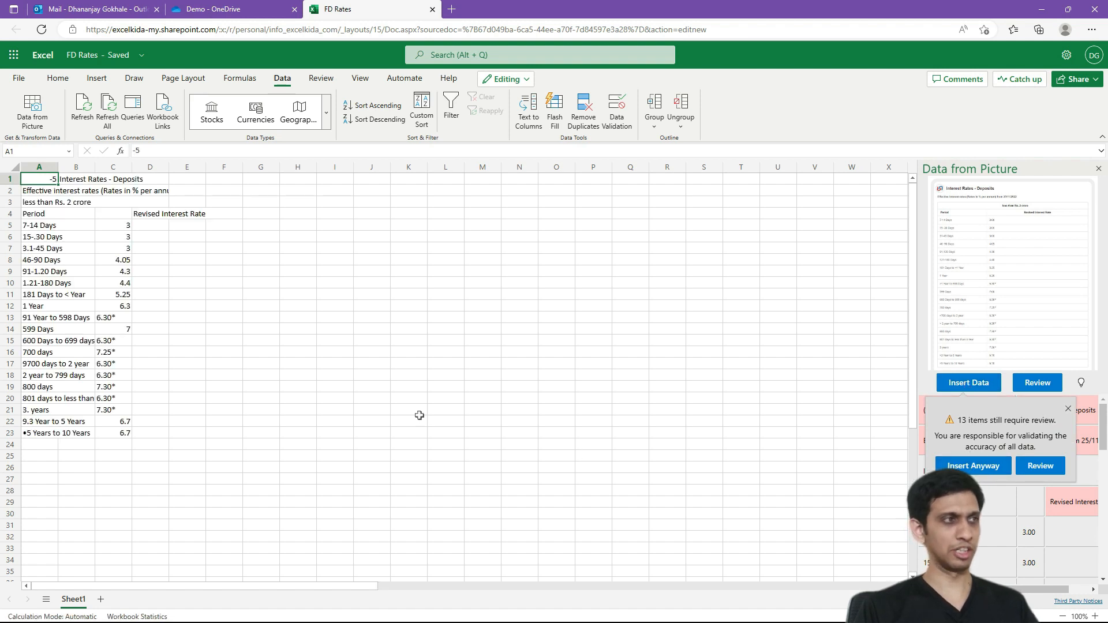
click(148, 214)
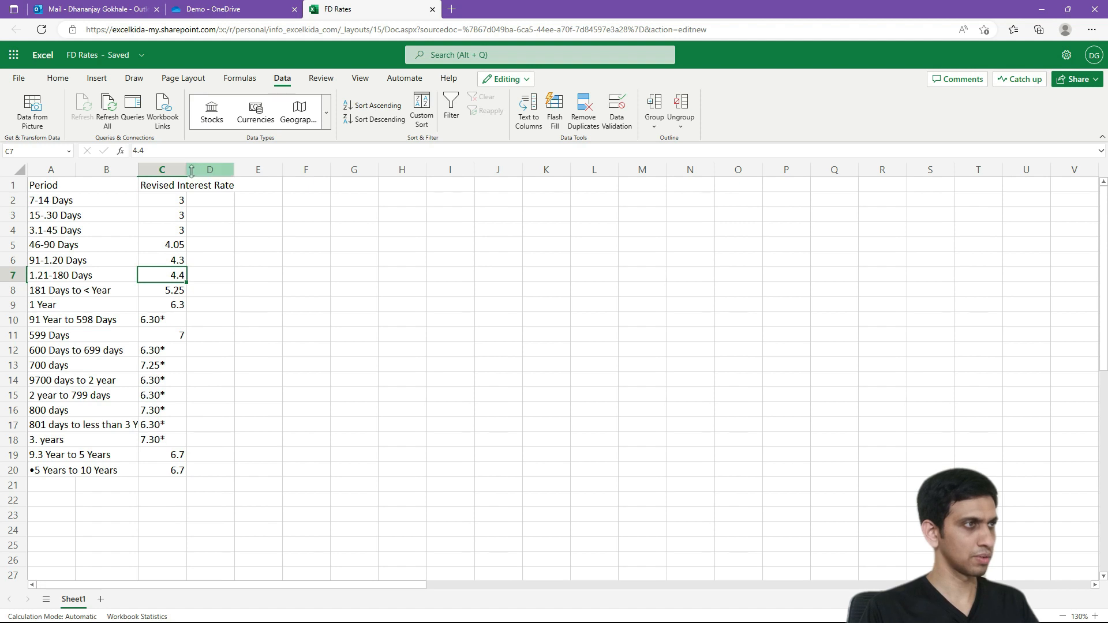
- Adjust the FD Rates sheet, widening the Revised Interest Rate column
click(51, 185)
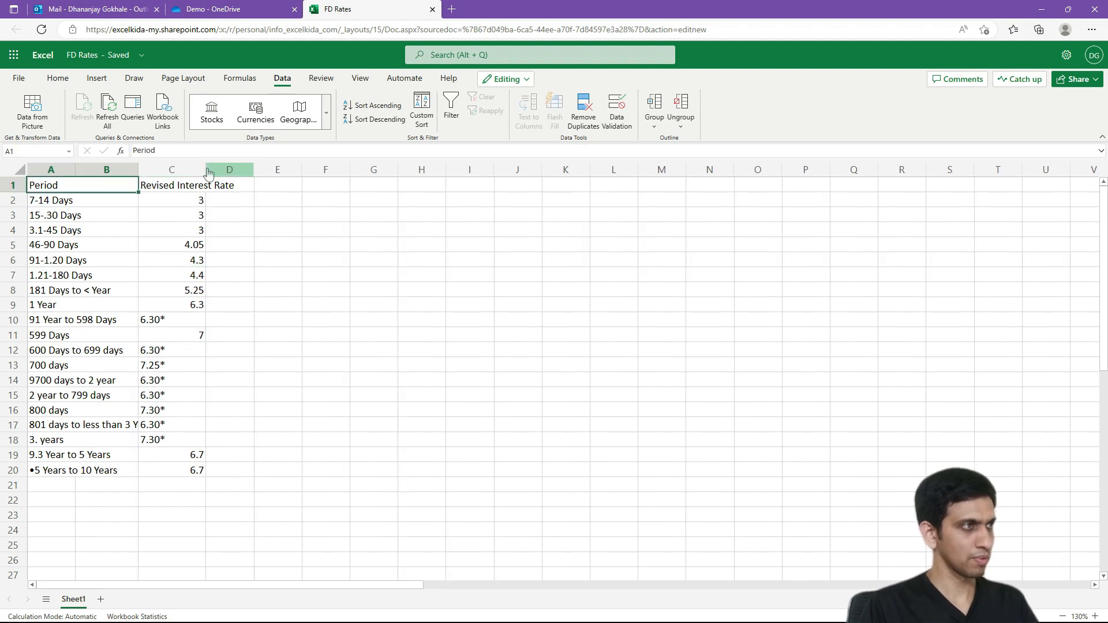